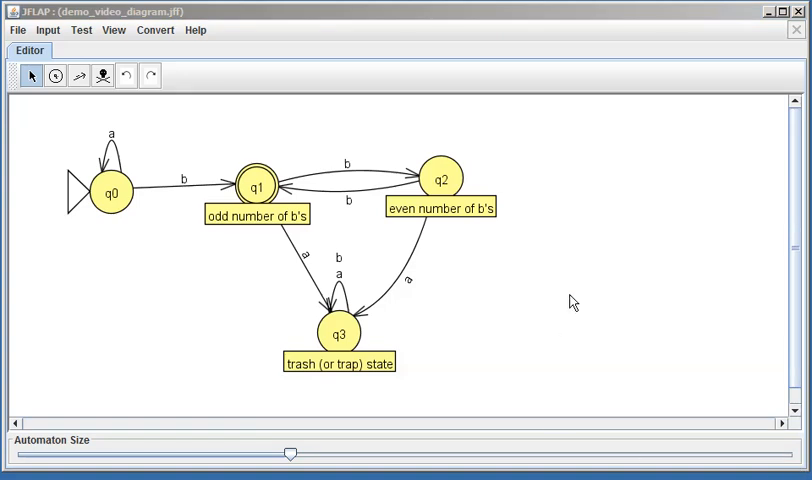
{"action": "mouse_move", "coordinate": [557, 336]}
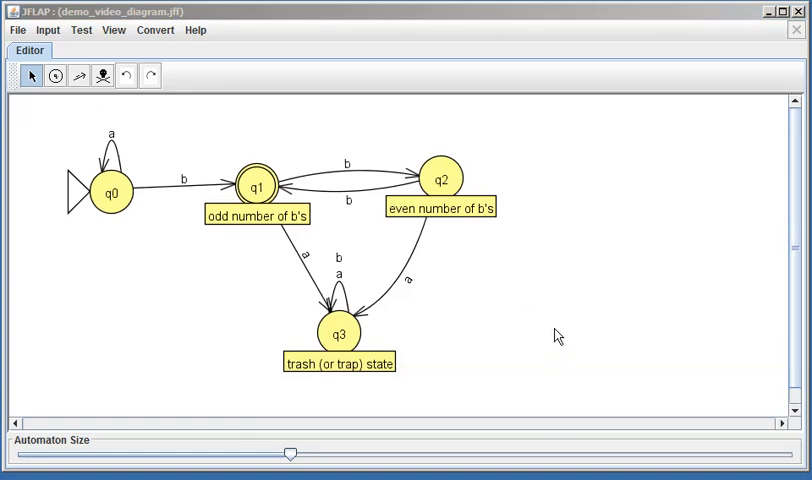
{"action": "mouse_move", "coordinate": [483, 268]}
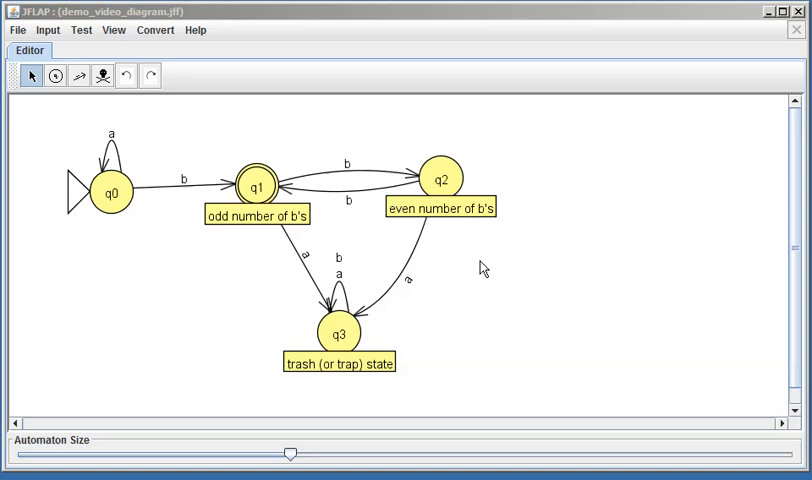
{"action": "mouse_move", "coordinate": [610, 250]}
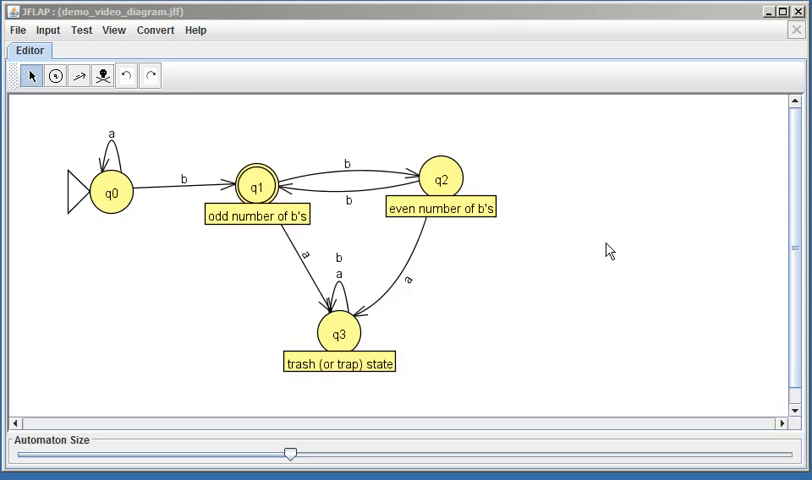
Turn off Display State Labels so the q0–q3 diagram shows no state notes.
{"action": "right_click", "coordinate": [610, 250]}
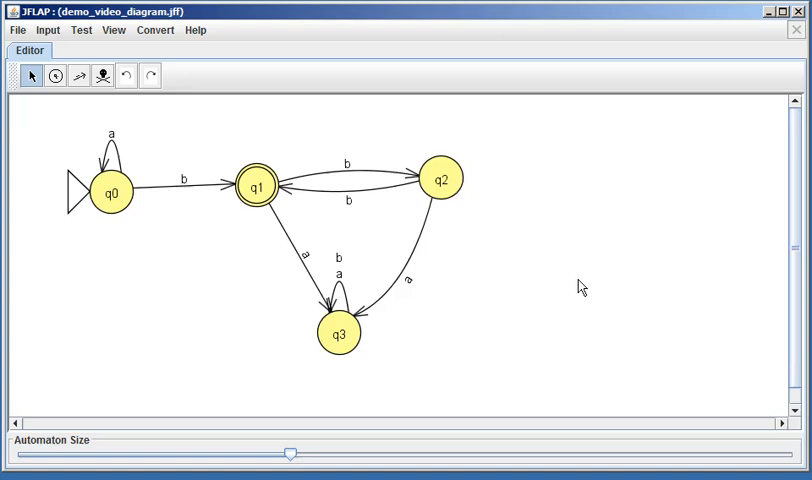
{"action": "mouse_move", "coordinate": [159, 359]}
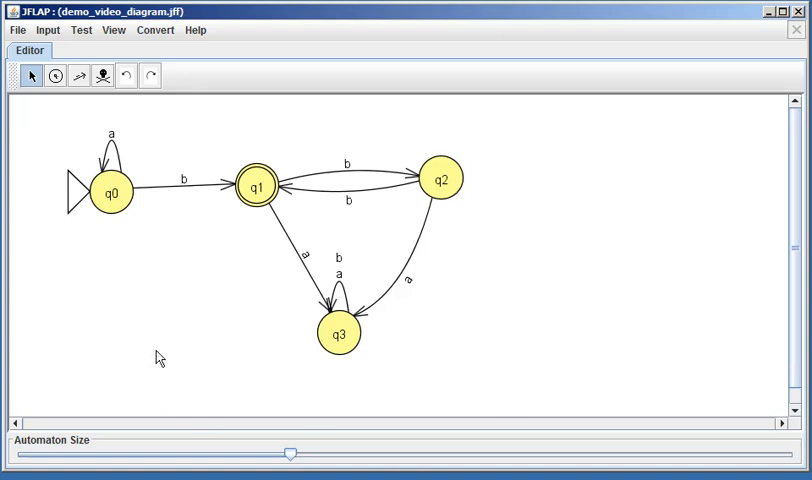
{"action": "mouse_move", "coordinate": [514, 278]}
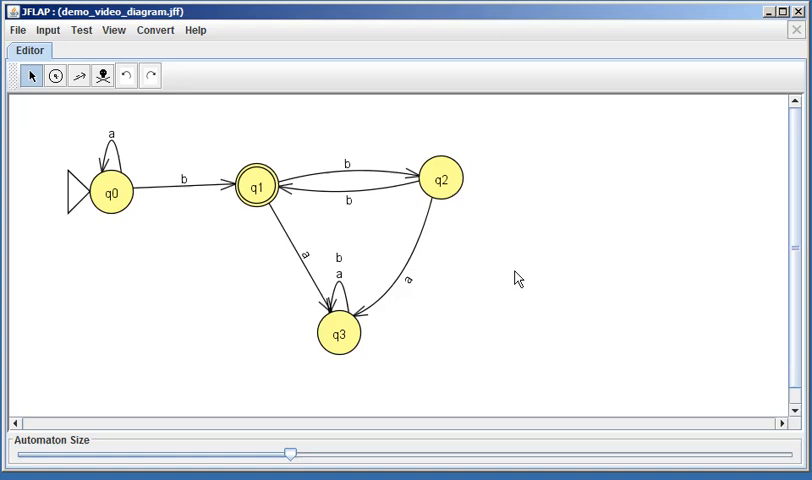
{"action": "mouse_move", "coordinate": [598, 247]}
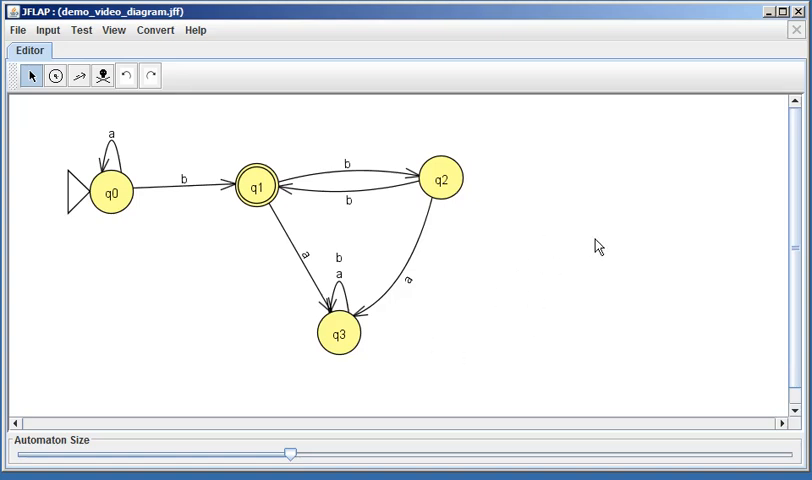
{"action": "mouse_move", "coordinate": [602, 145]}
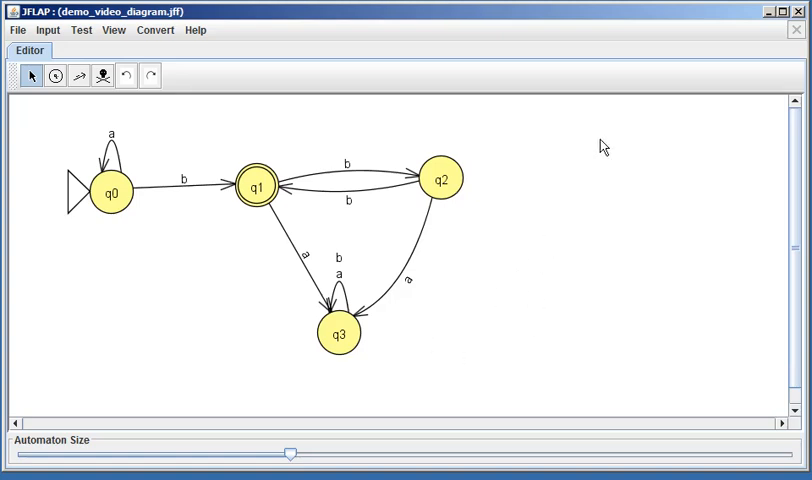
{"action": "mouse_move", "coordinate": [377, 366]}
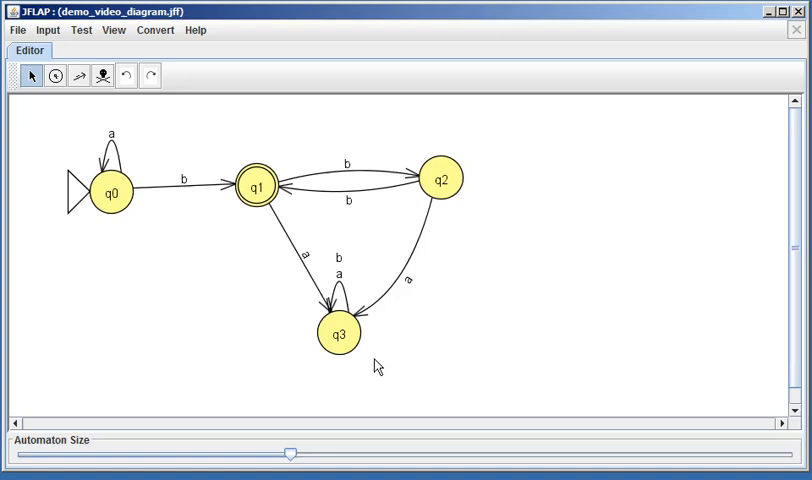
{"action": "mouse_move", "coordinate": [38, 160]}
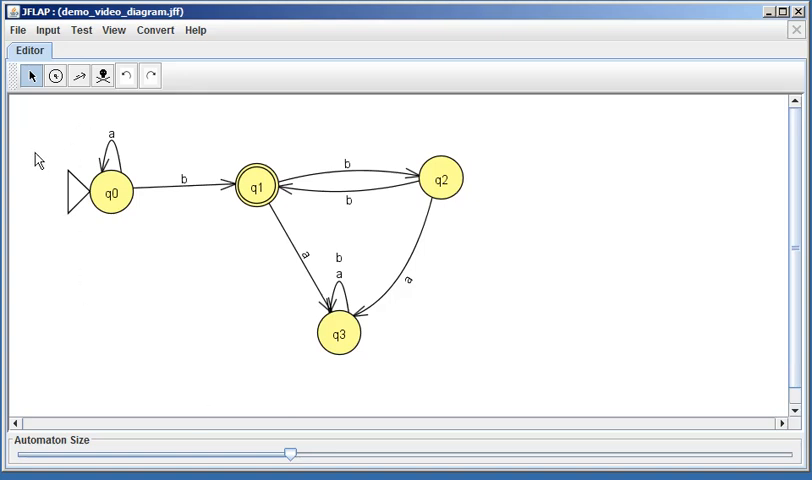
{"action": "mouse_move", "coordinate": [50, 140]}
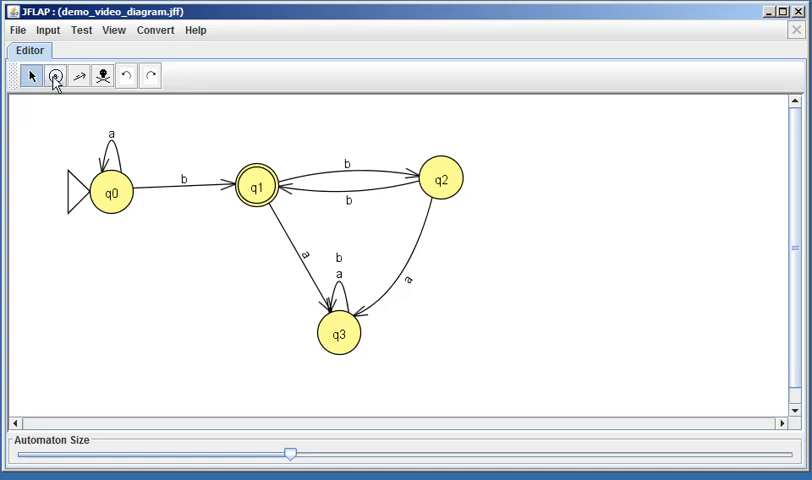
Launch a Step by State simulation of the DFA with input string aabbb.
{"action": "left_click", "coordinate": [47, 29]}
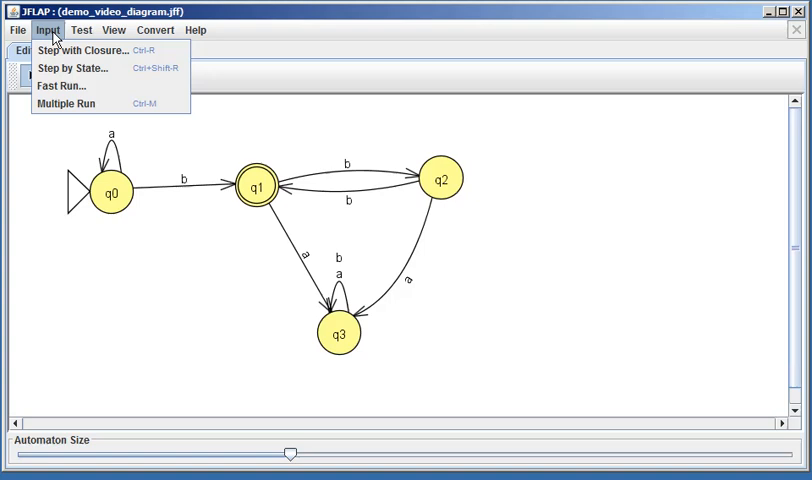
{"action": "mouse_move", "coordinate": [77, 68]}
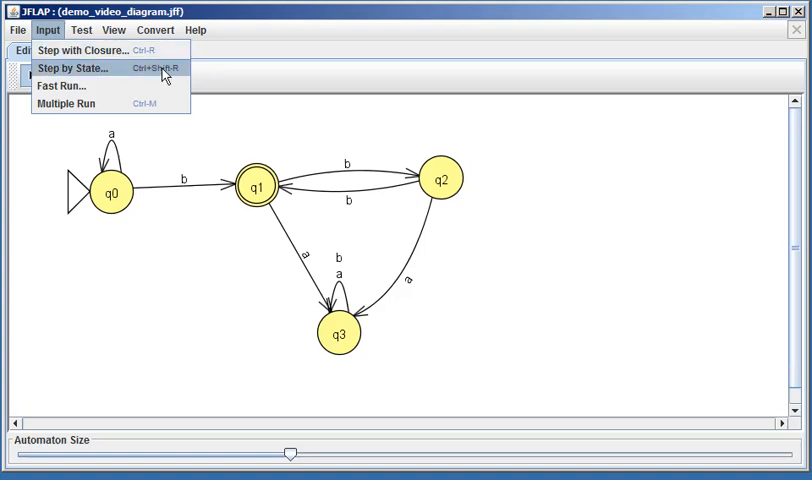
{"action": "left_click", "coordinate": [72, 67]}
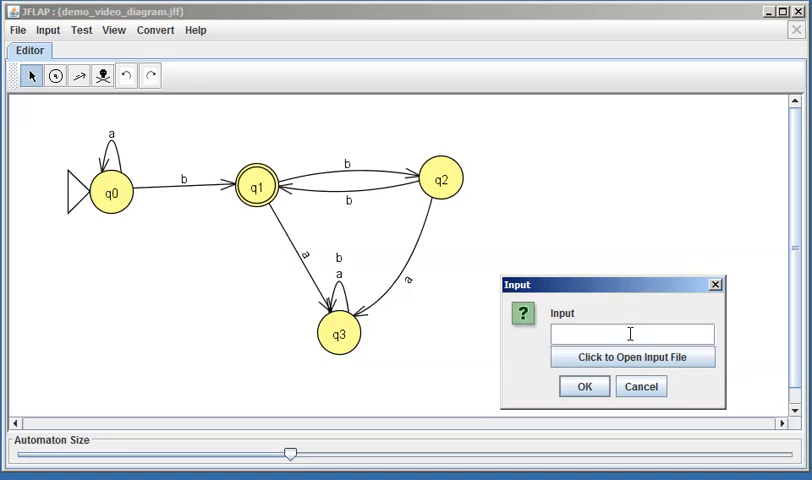
{"action": "type", "text": "aabbb"}
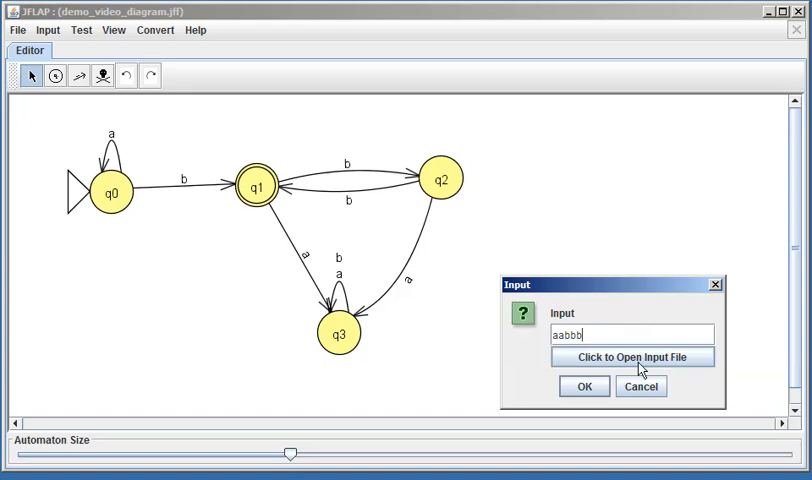
{"action": "left_click", "coordinate": [631, 356]}
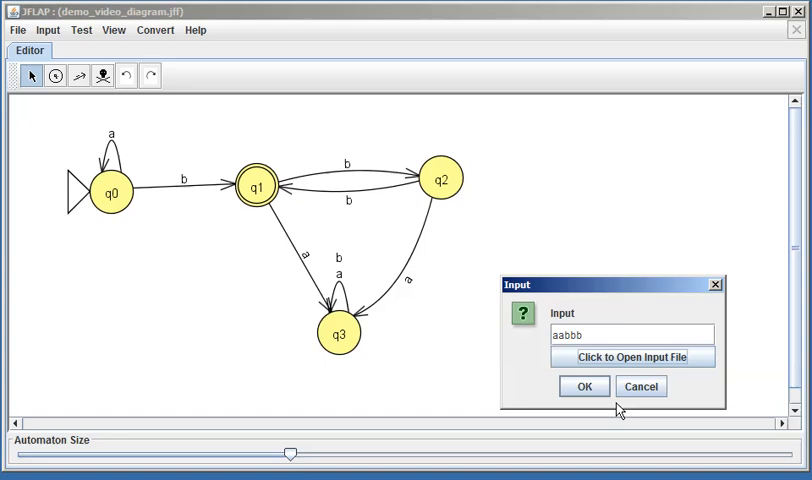
{"action": "left_click", "coordinate": [583, 386]}
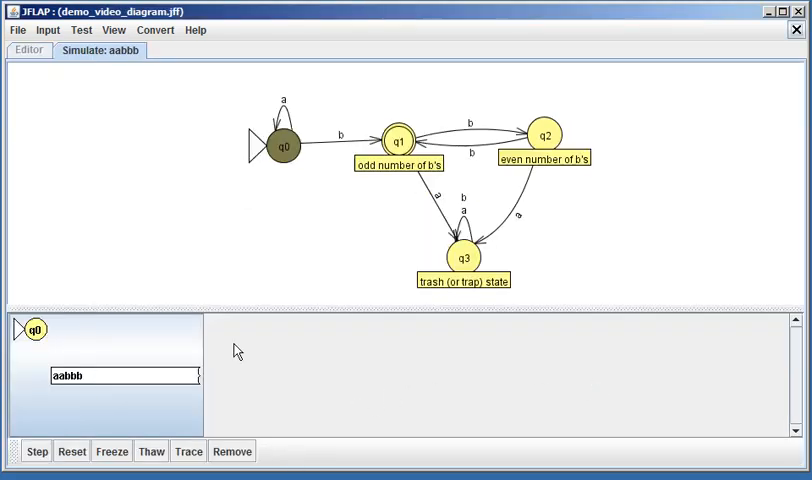
{"action": "mouse_move", "coordinate": [139, 190]}
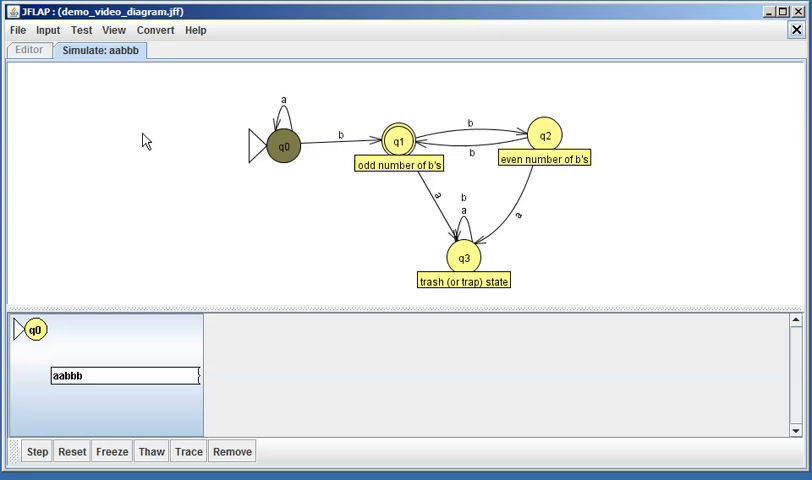
{"action": "mouse_move", "coordinate": [746, 197]}
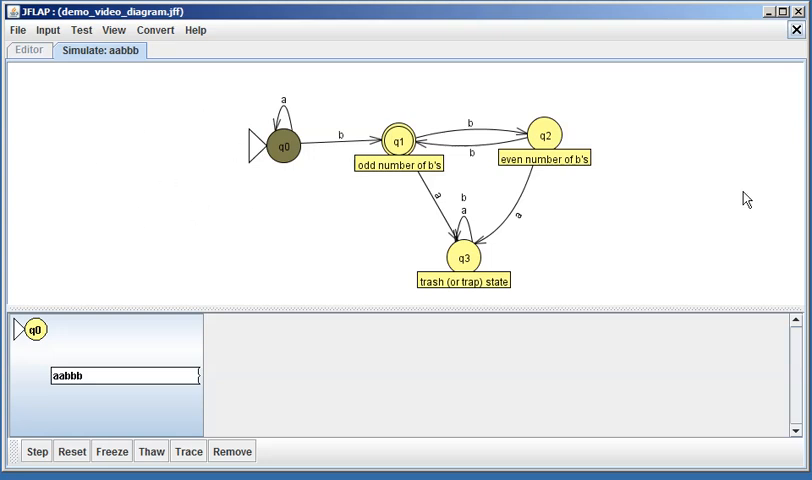
{"action": "mouse_move", "coordinate": [366, 181]}
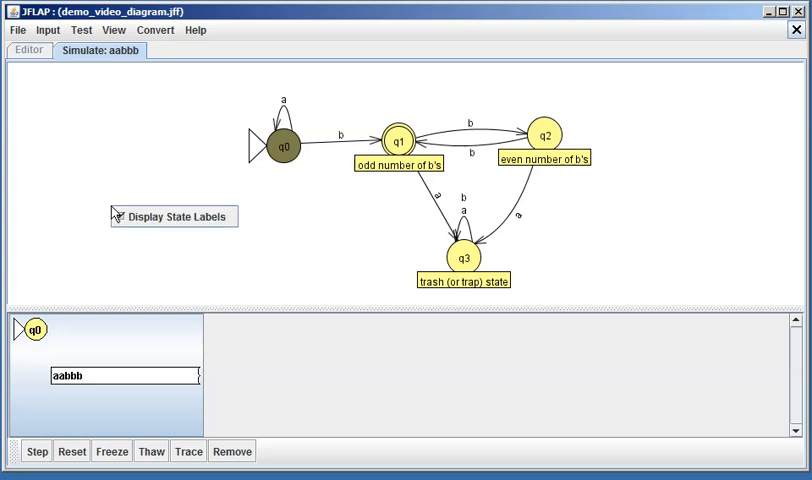
Hide the state notes in the aabbb simulation view.
{"action": "left_click", "coordinate": [117, 216]}
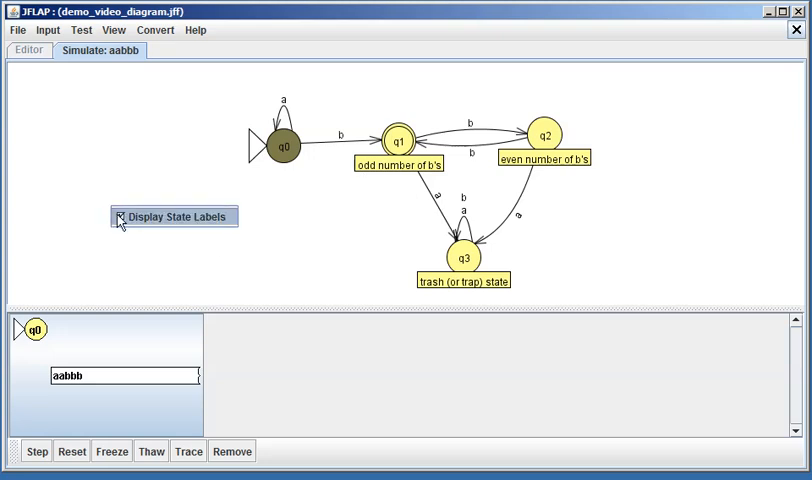
{"action": "left_click", "coordinate": [119, 216]}
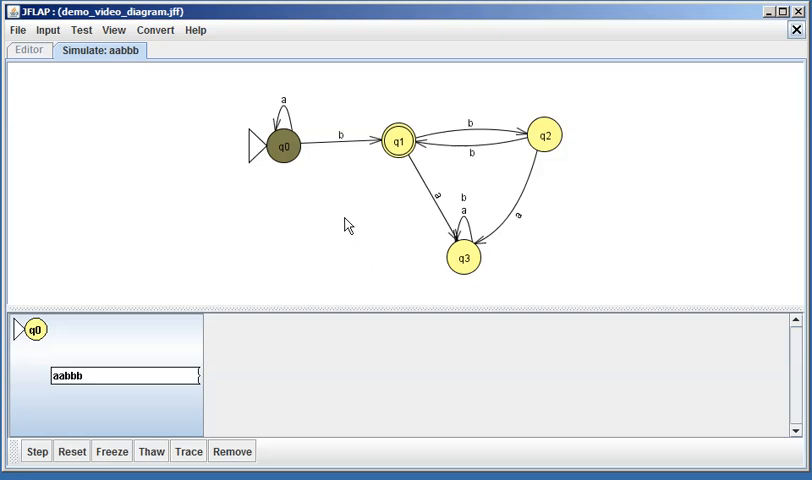
{"action": "mouse_move", "coordinate": [257, 160]}
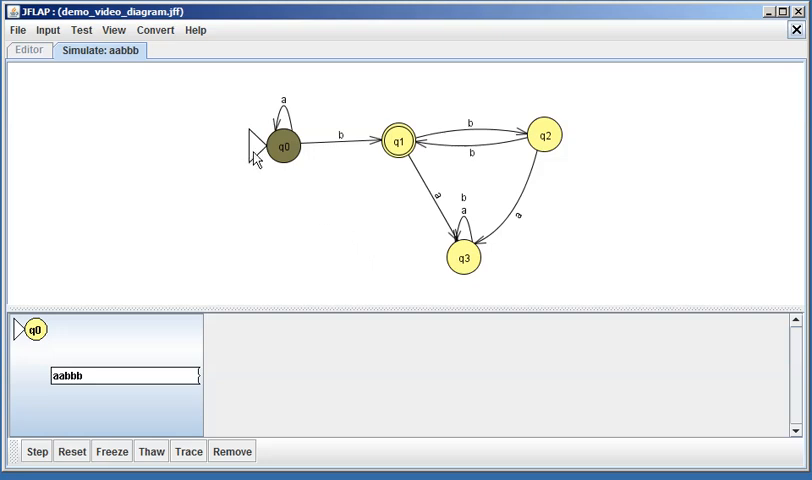
{"action": "mouse_move", "coordinate": [255, 168]}
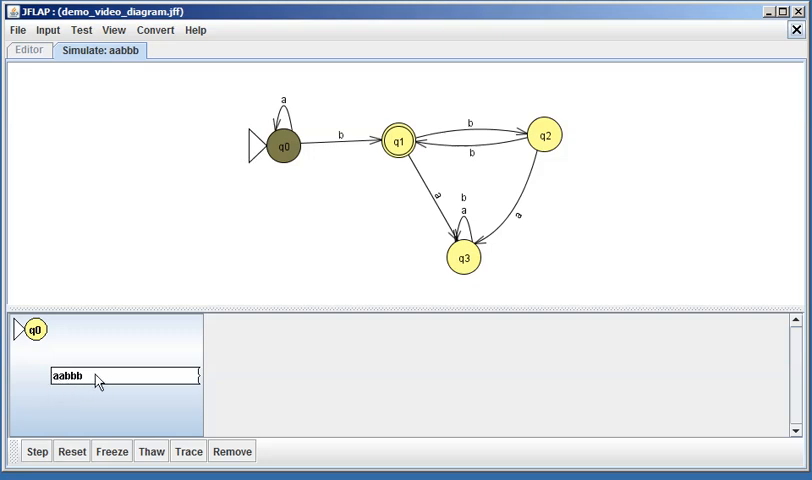
{"action": "mouse_move", "coordinate": [86, 390]}
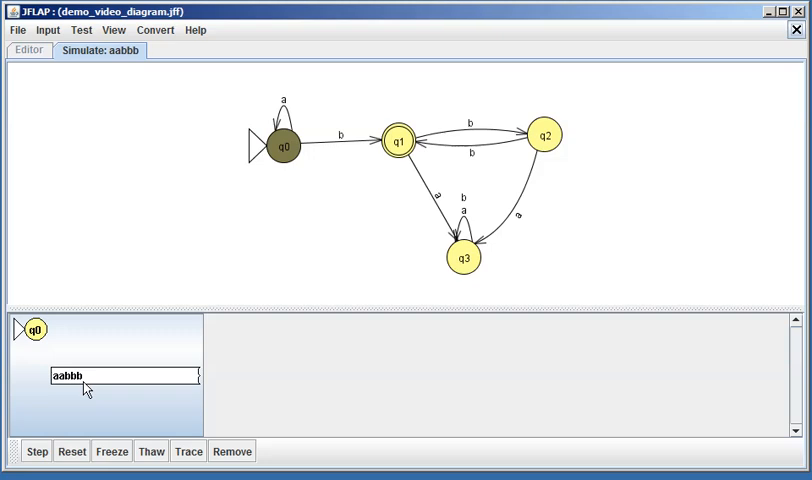
{"action": "mouse_move", "coordinate": [42, 340]}
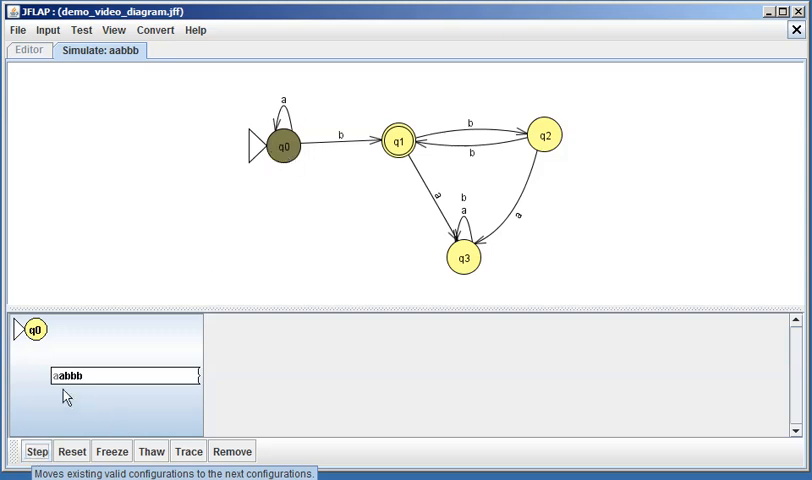
{"action": "mouse_move", "coordinate": [58, 390]}
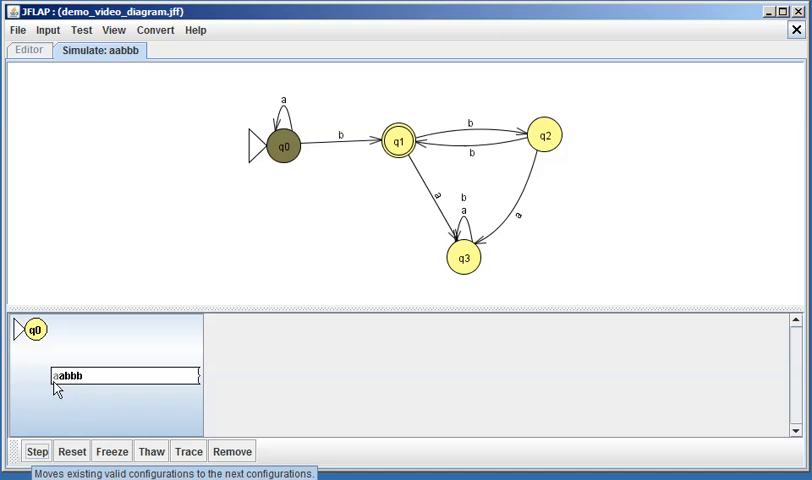
{"action": "mouse_move", "coordinate": [80, 388]}
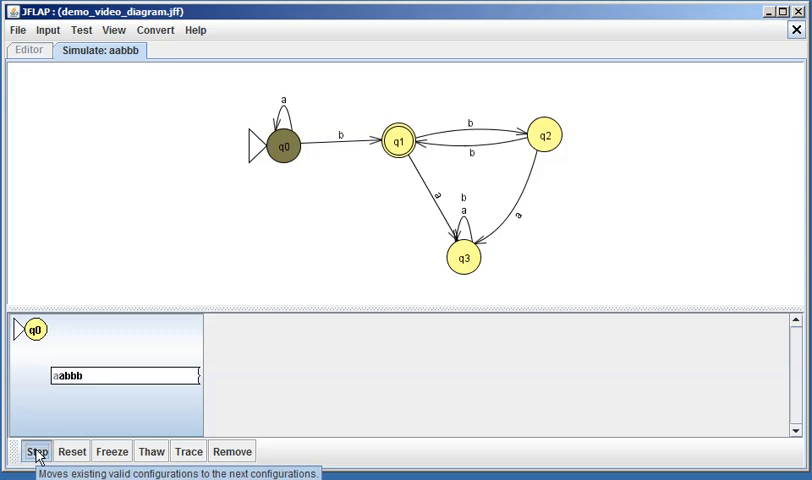
Step through the b's of aabbb until the run is accepted in q1.
{"action": "left_click", "coordinate": [37, 450]}
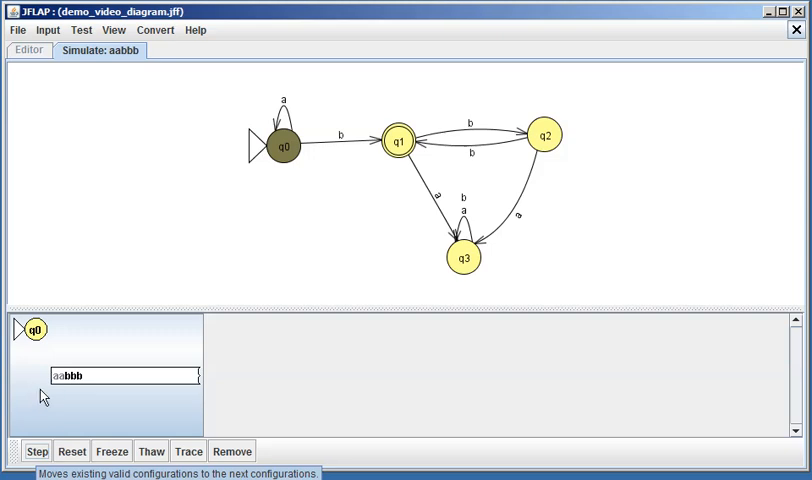
{"action": "mouse_move", "coordinate": [88, 377]}
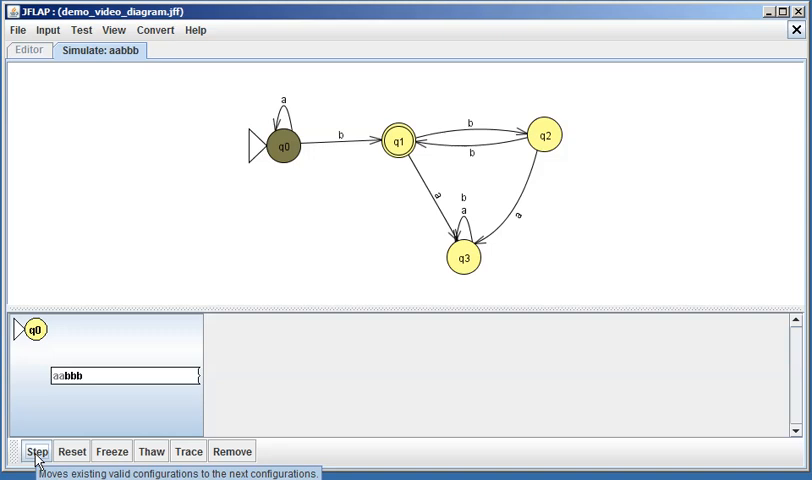
{"action": "left_click", "coordinate": [37, 450]}
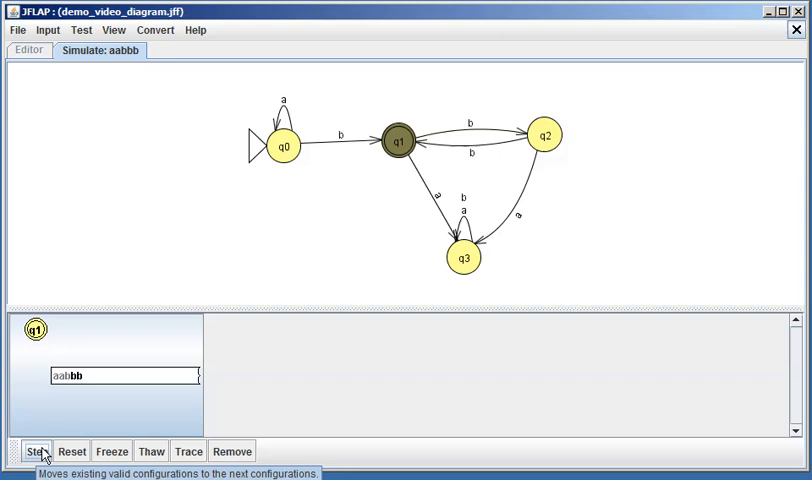
{"action": "left_click", "coordinate": [36, 450]}
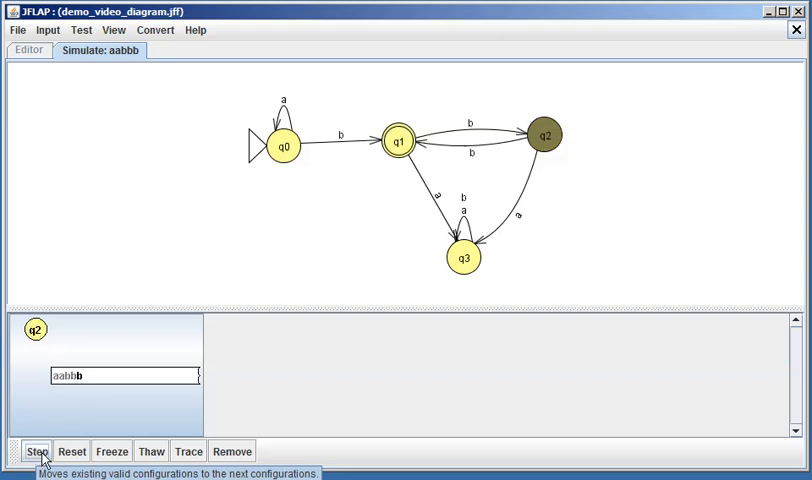
{"action": "left_click", "coordinate": [36, 451]}
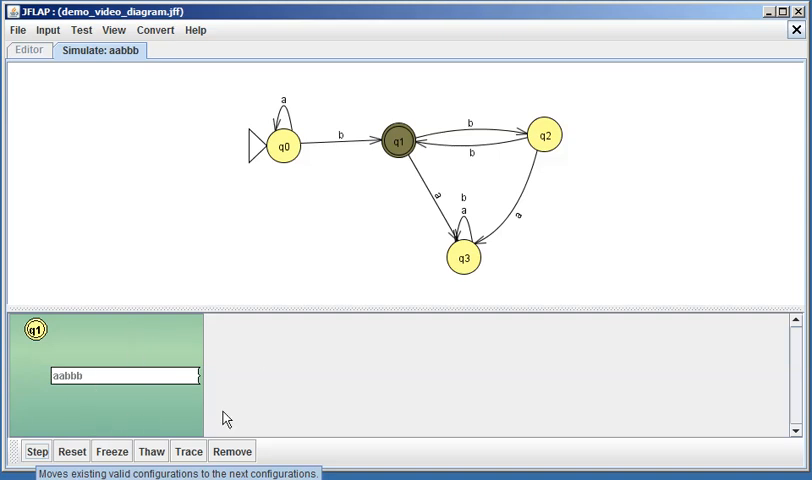
{"action": "mouse_move", "coordinate": [140, 422]}
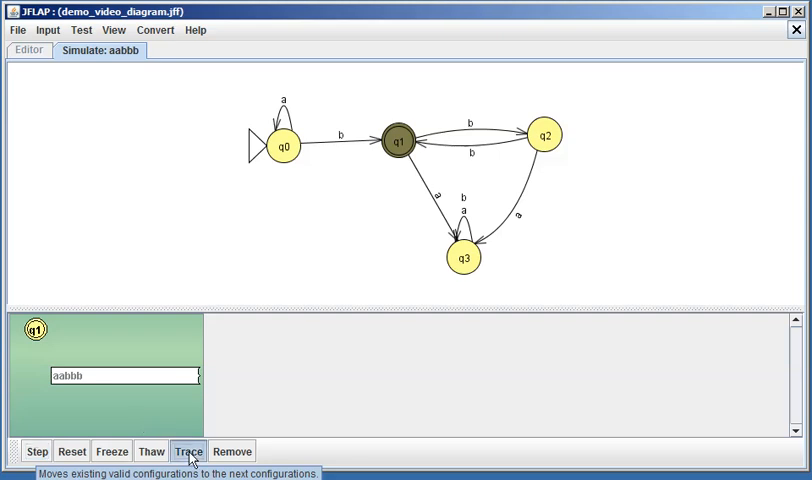
{"action": "left_click", "coordinate": [188, 451]}
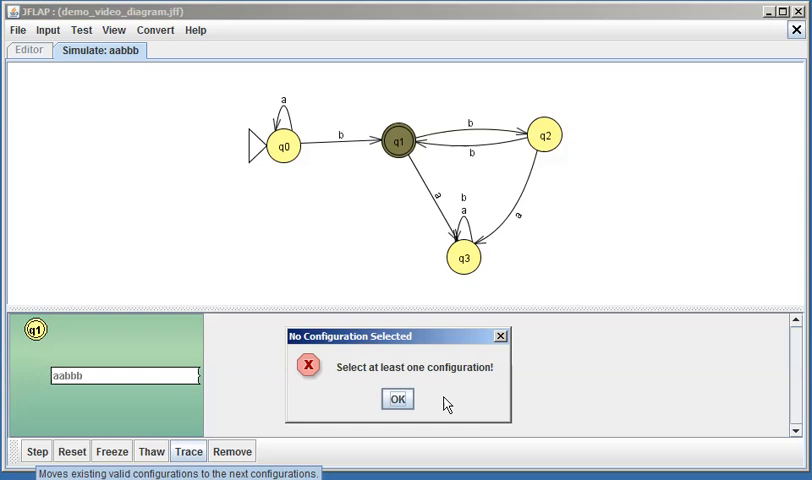
{"action": "left_click", "coordinate": [396, 398]}
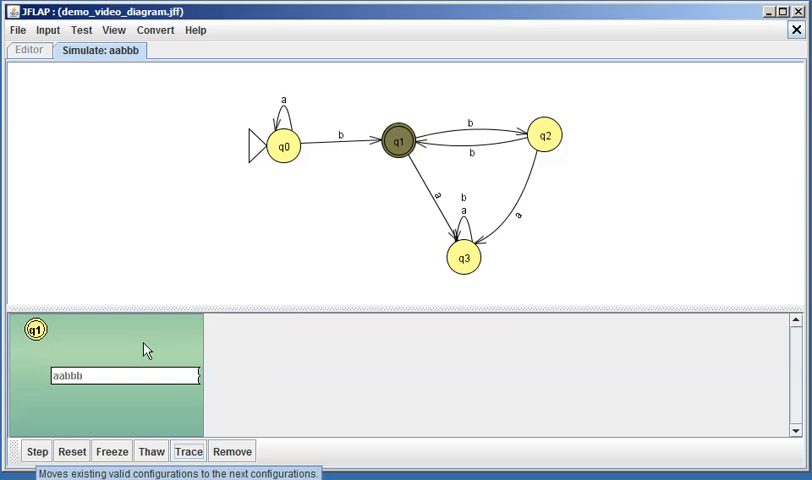
{"action": "mouse_move", "coordinate": [70, 353]}
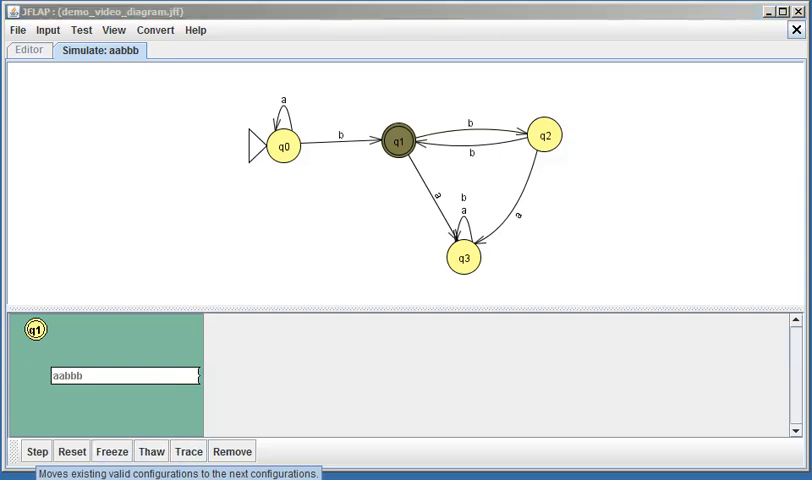
{"action": "left_click", "coordinate": [174, 450]}
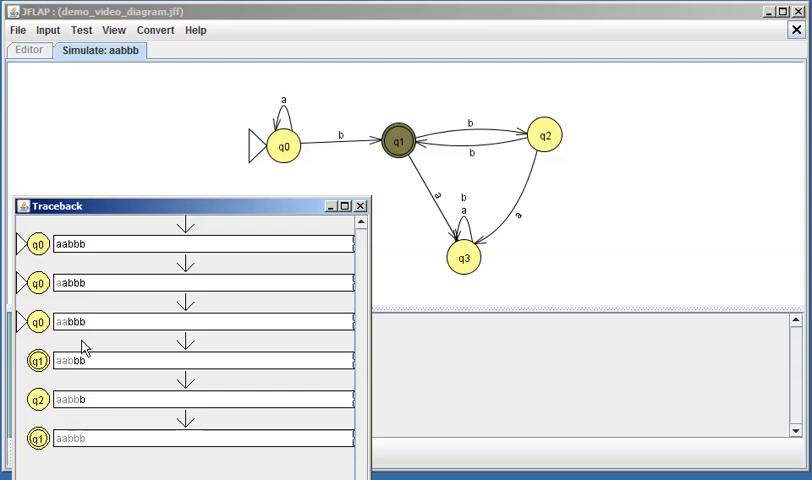
{"action": "mouse_move", "coordinate": [82, 255]}
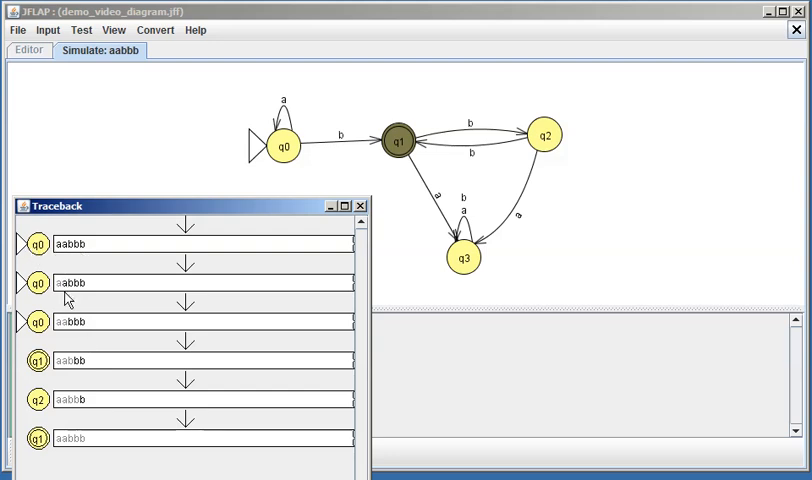
{"action": "mouse_move", "coordinate": [47, 290]}
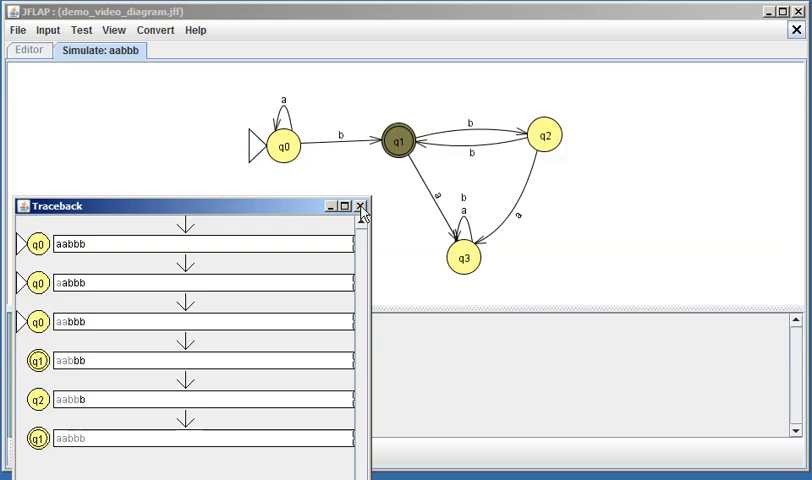
{"action": "left_click", "coordinate": [360, 206]}
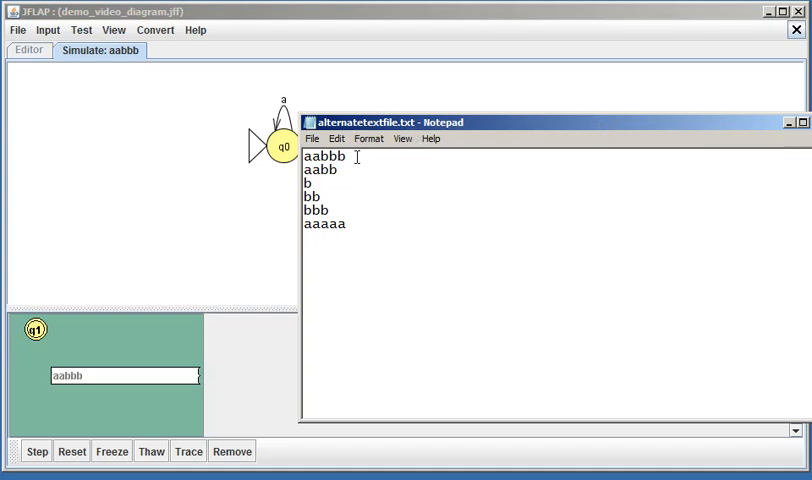
Select and retype aabbb in the Notepad test list, then move Notepad aside.
{"action": "double_click", "coordinate": [326, 156]}
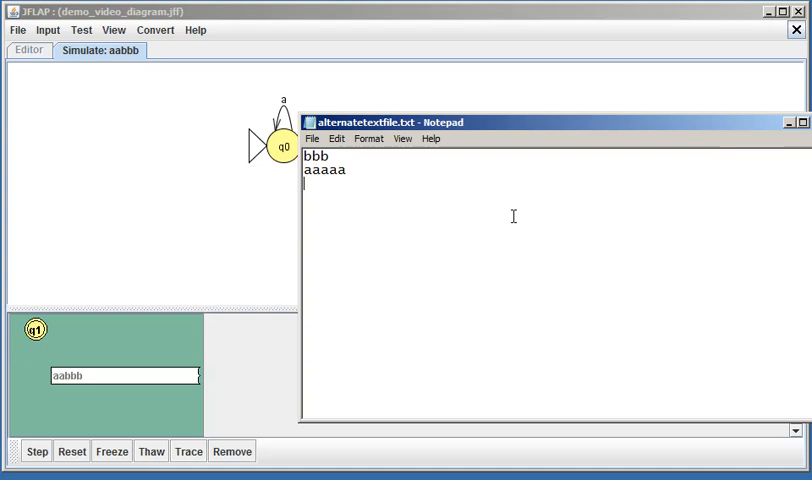
{"action": "type", "text": "aabbb"}
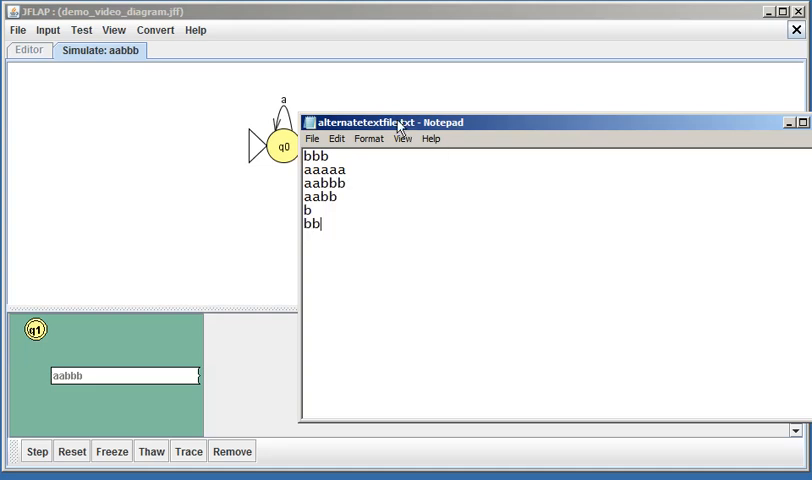
{"action": "left_click", "coordinate": [312, 138]}
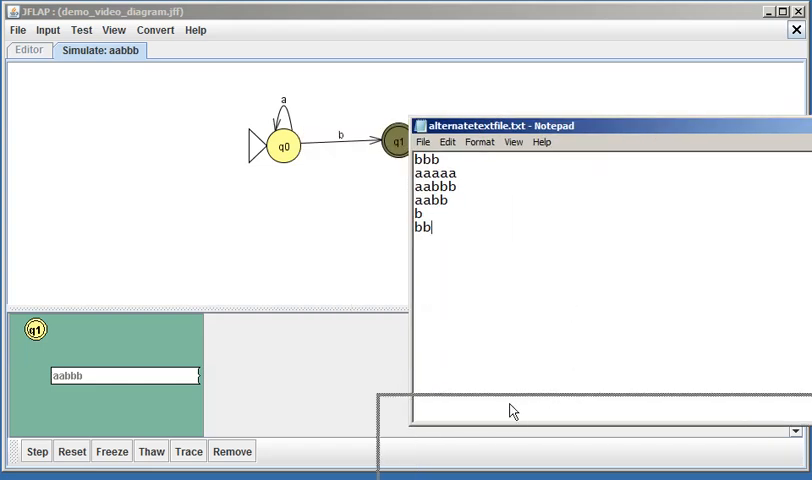
{"action": "left_click", "coordinate": [17, 29]}
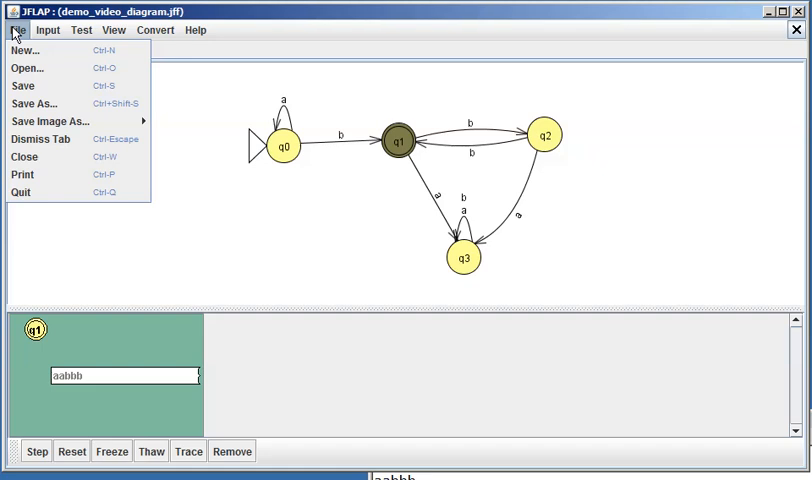
Start a new Step by State run and focus the input field for bbb.
{"action": "left_click", "coordinate": [47, 29]}
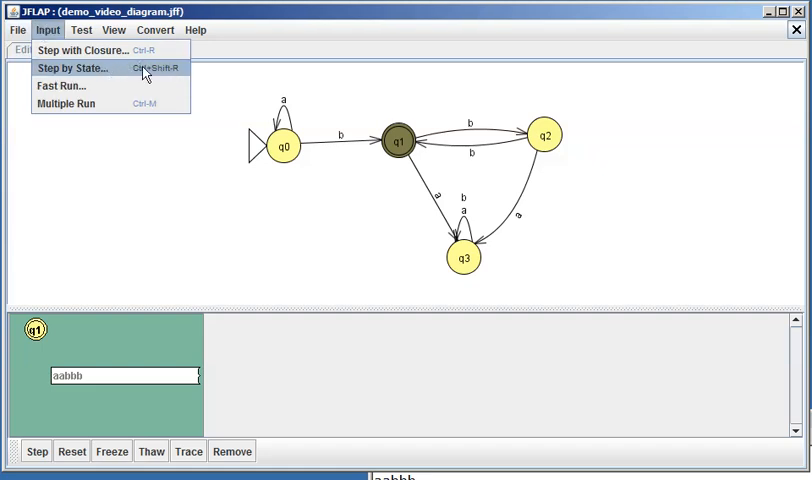
{"action": "left_click", "coordinate": [73, 68]}
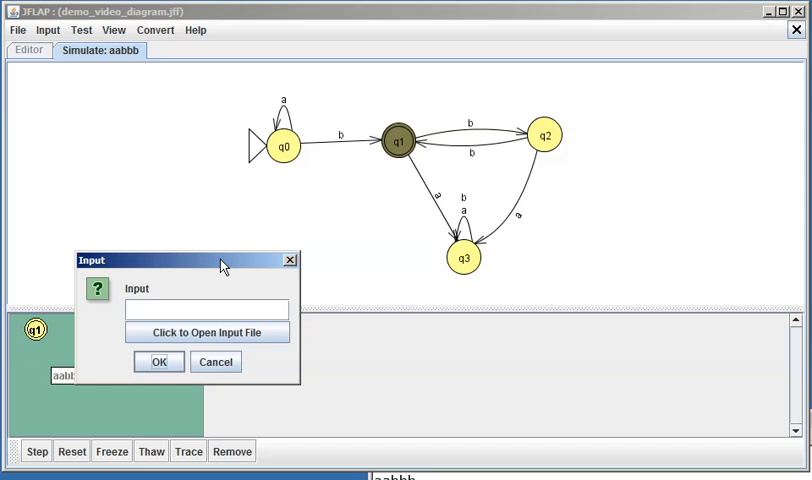
{"action": "left_click", "coordinate": [207, 332]}
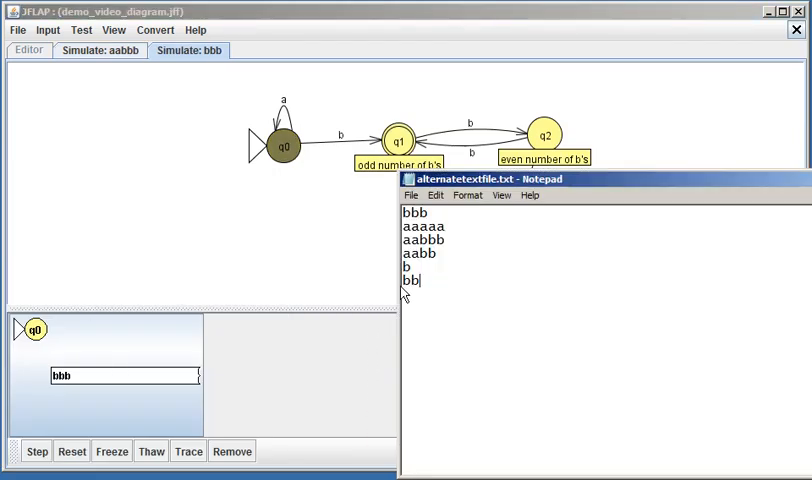
{"action": "mouse_move", "coordinate": [560, 200]}
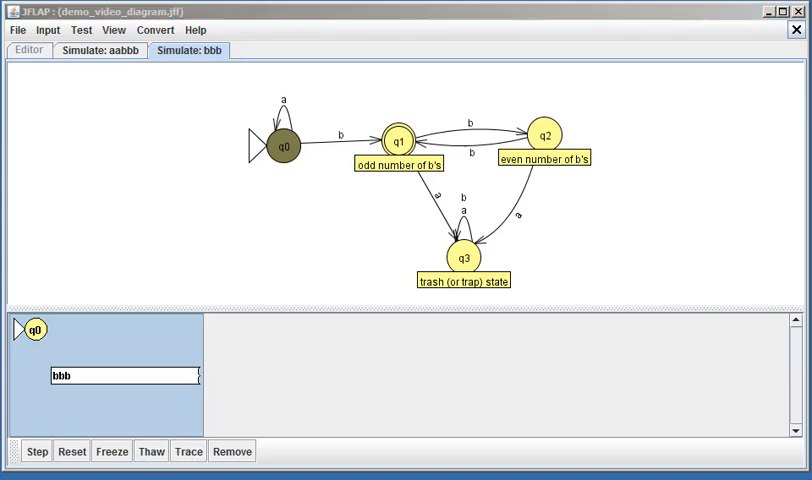
Open the bbb Traceback window and drag it off the diagram.
{"action": "left_click", "coordinate": [188, 451]}
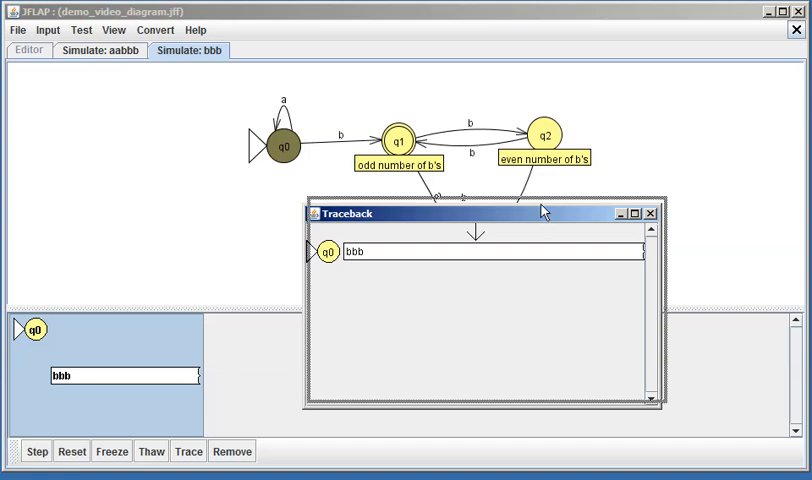
{"action": "left_click_drag", "start_coordinate": [480, 213], "coordinate": [590, 221]}
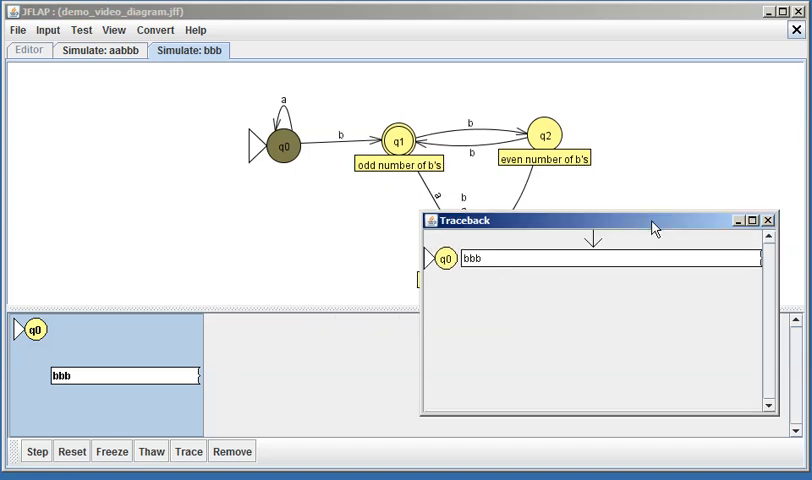
{"action": "mouse_move", "coordinate": [771, 225]}
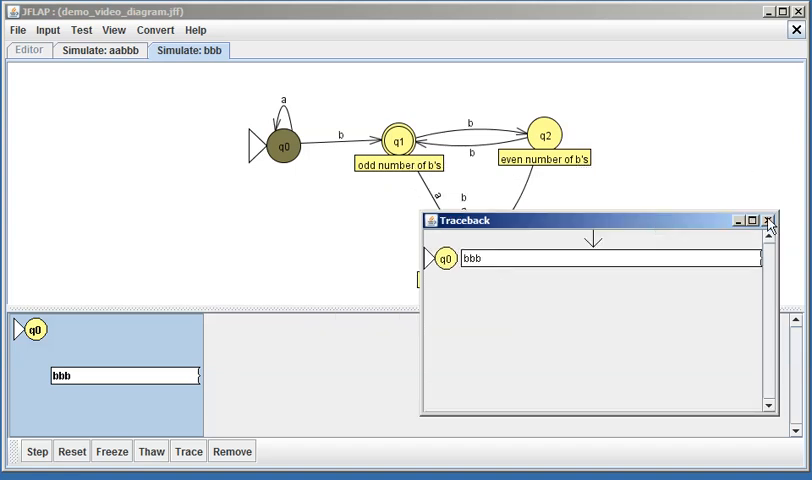
{"action": "mouse_move", "coordinate": [770, 224]}
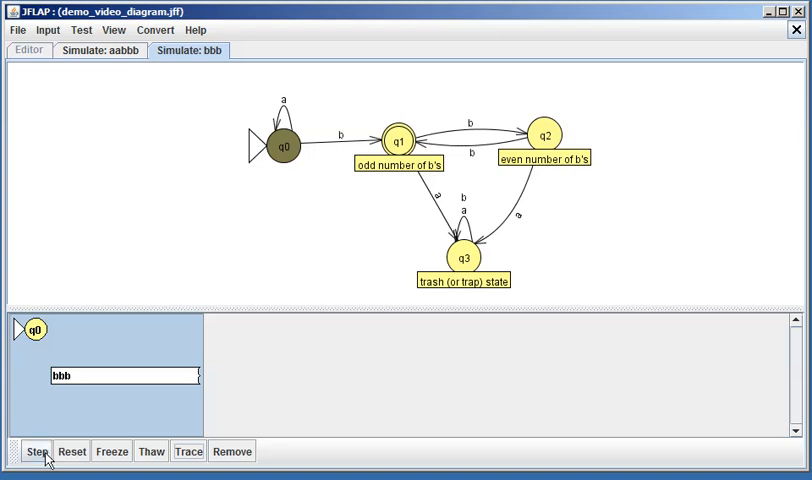
Step bbb to acceptance, request its trace, and dismiss the no-configuration warning.
{"action": "left_click", "coordinate": [37, 450]}
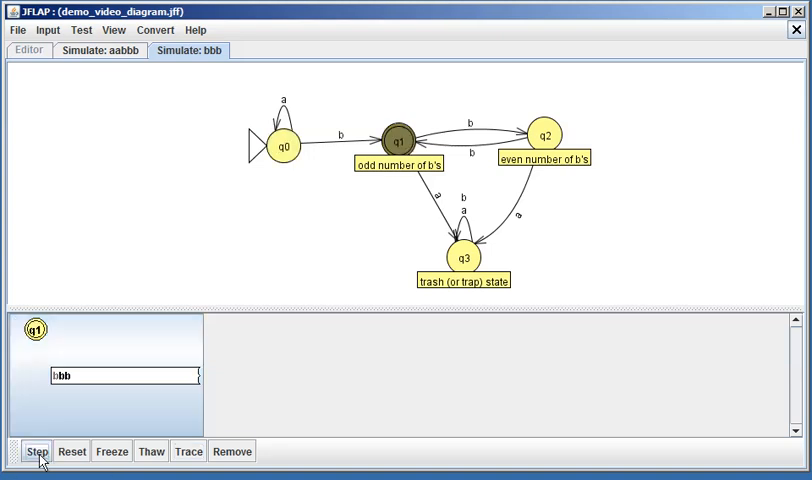
{"action": "left_click", "coordinate": [37, 451]}
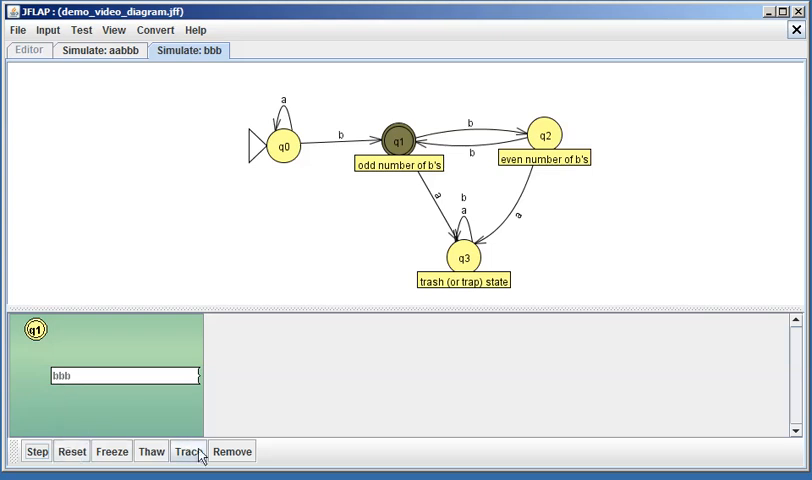
{"action": "left_click", "coordinate": [188, 451]}
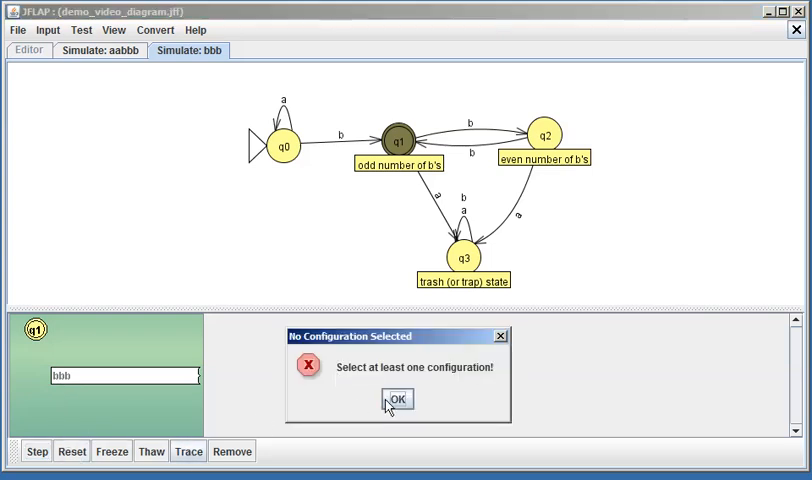
{"action": "left_click", "coordinate": [396, 399]}
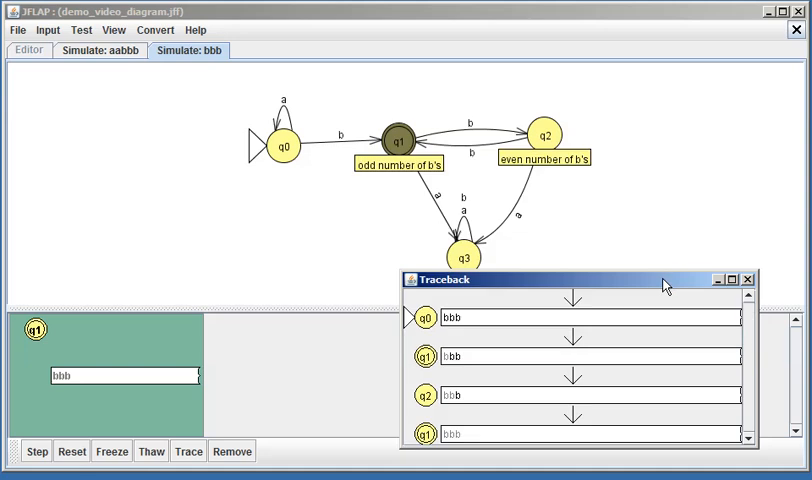
{"action": "mouse_move", "coordinate": [751, 289]}
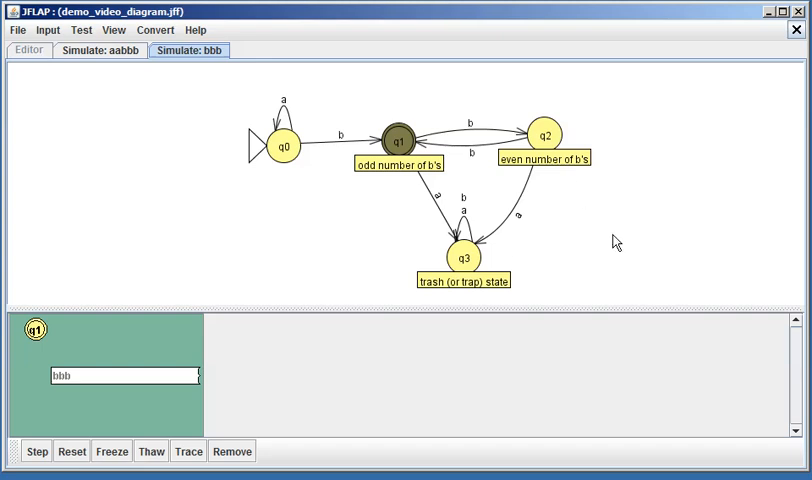
{"action": "mouse_move", "coordinate": [190, 66]}
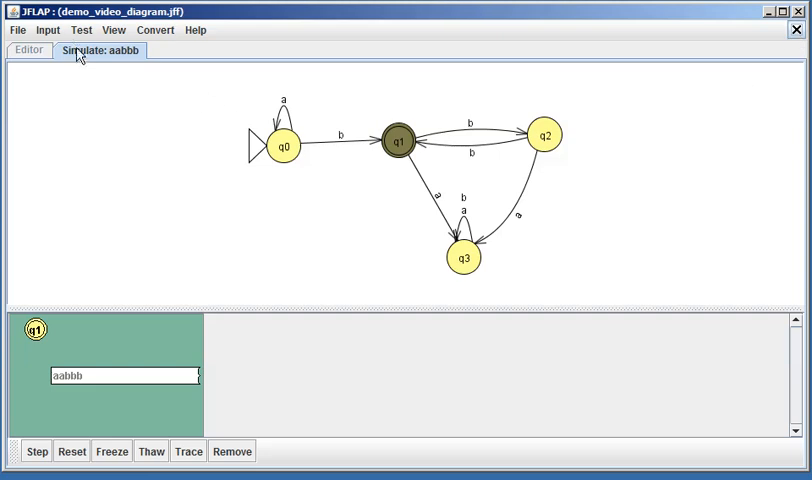
{"action": "mouse_move", "coordinate": [82, 56]}
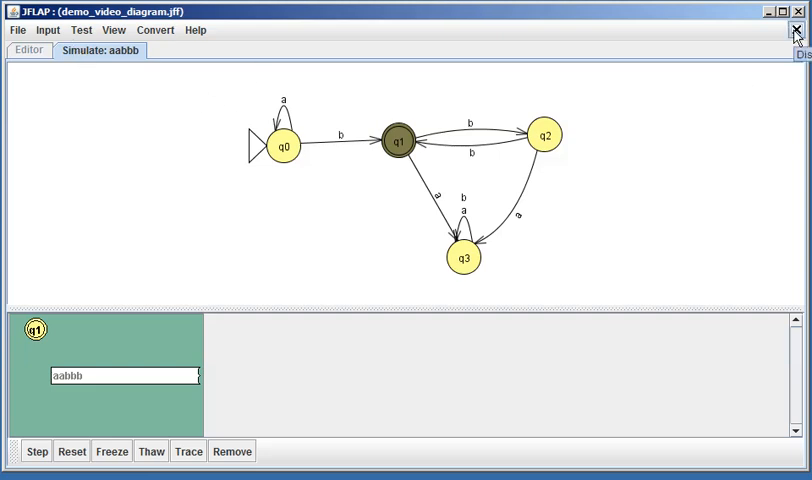
{"action": "mouse_move", "coordinate": [50, 35]}
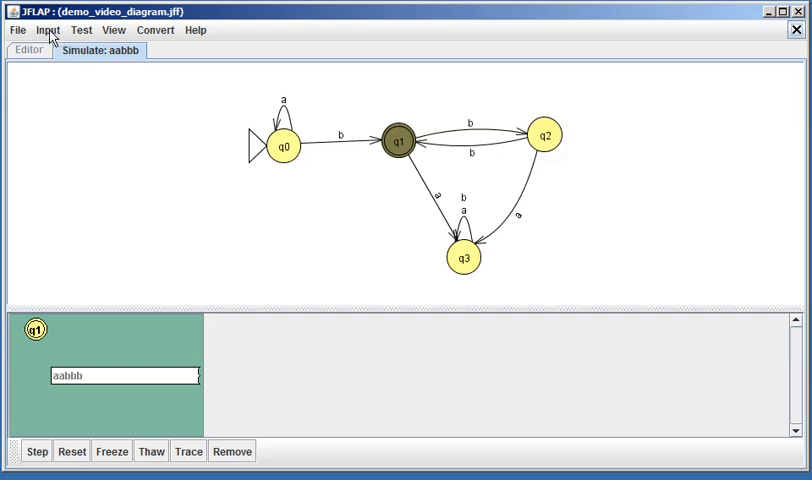
Launch a Step by State simulation with input string aaaaa.
{"action": "left_click", "coordinate": [47, 29]}
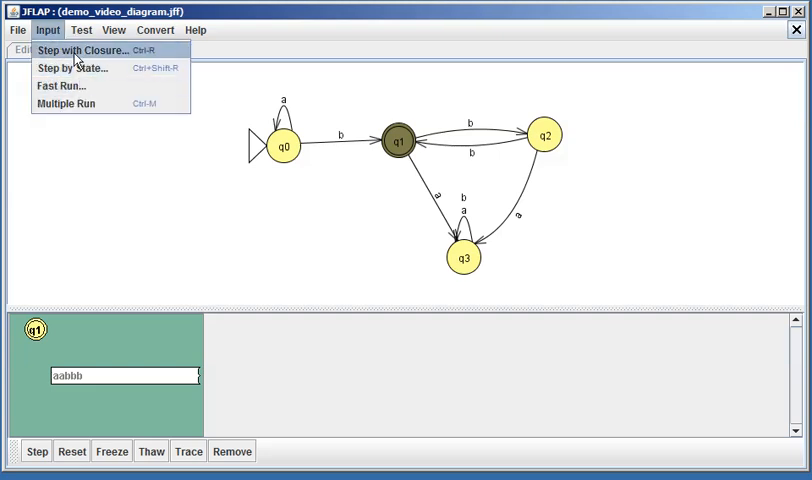
{"action": "mouse_move", "coordinate": [70, 67]}
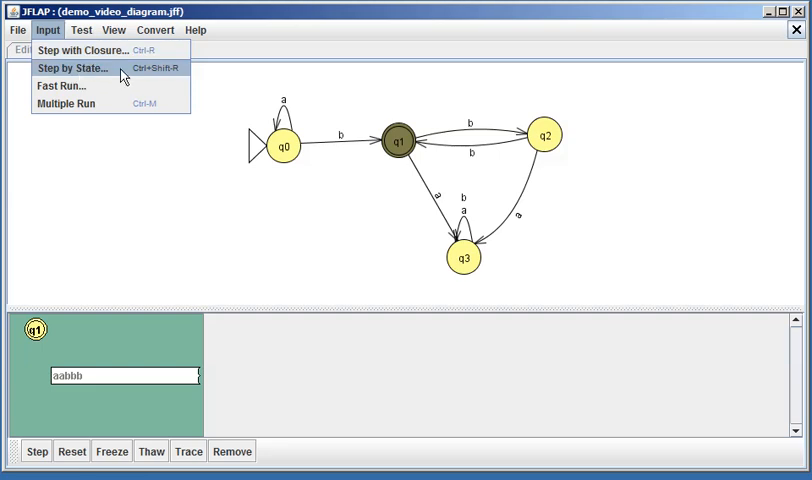
{"action": "left_click", "coordinate": [70, 67]}
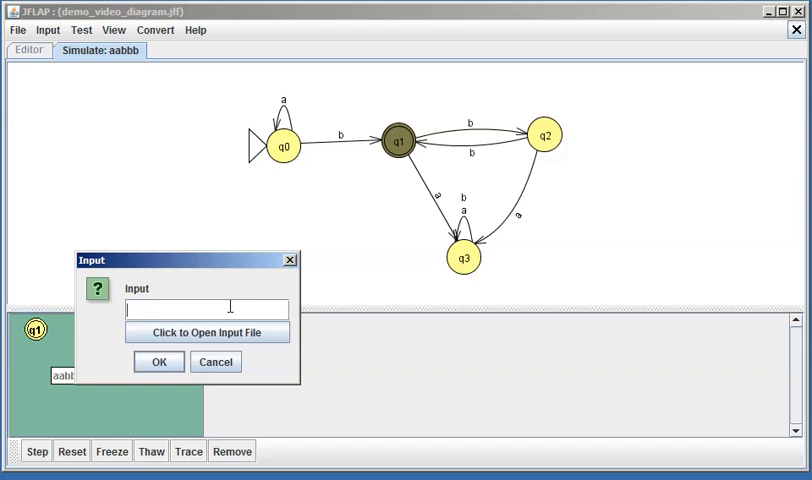
{"action": "type", "text": "a"}
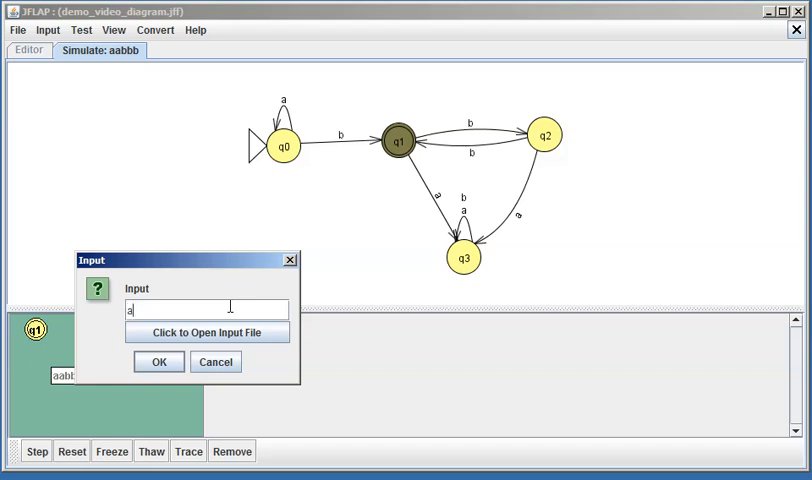
{"action": "type", "text": "aaaa"}
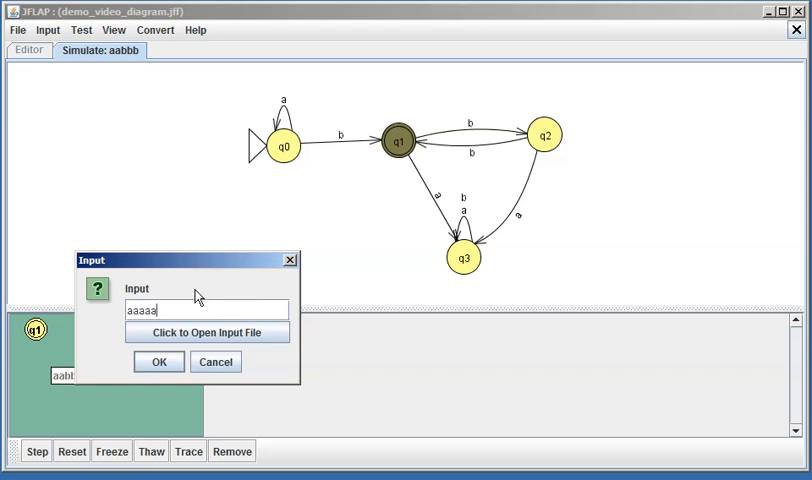
{"action": "left_click", "coordinate": [158, 362]}
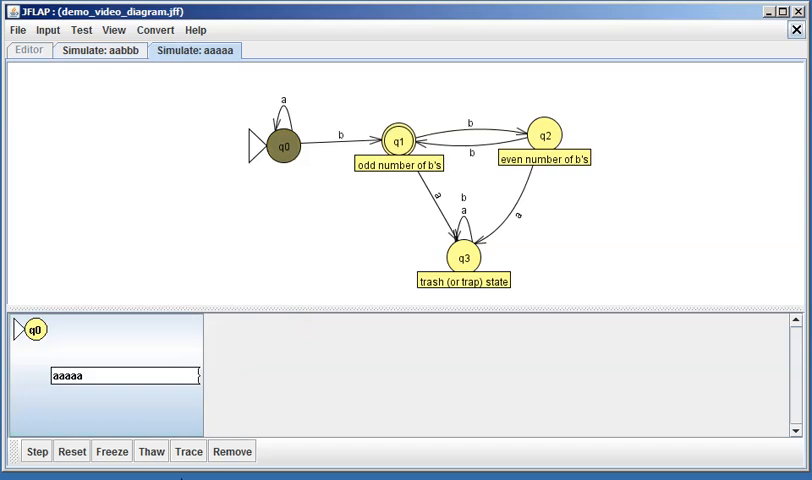
Step the aaaaa run until it ends rejected in q0.
{"action": "left_click", "coordinate": [37, 451]}
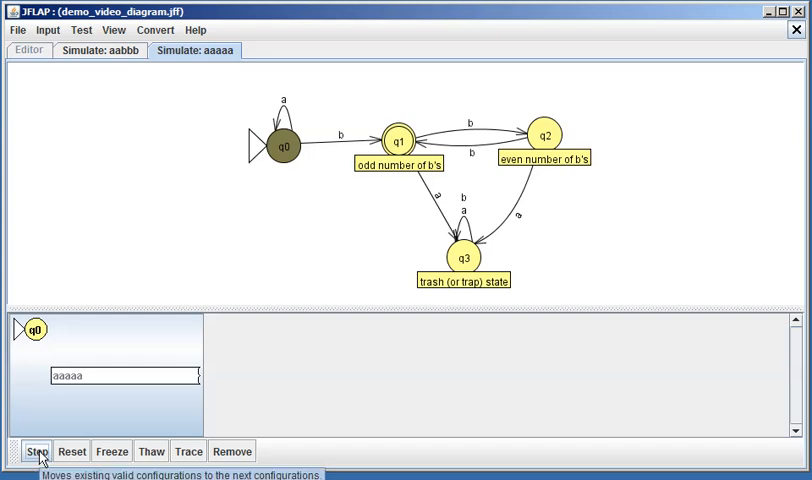
{"action": "left_click", "coordinate": [37, 450]}
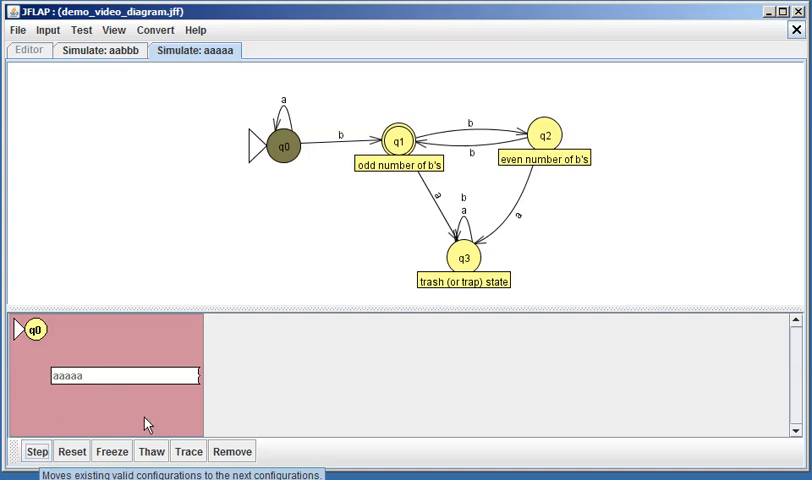
{"action": "mouse_move", "coordinate": [104, 403]}
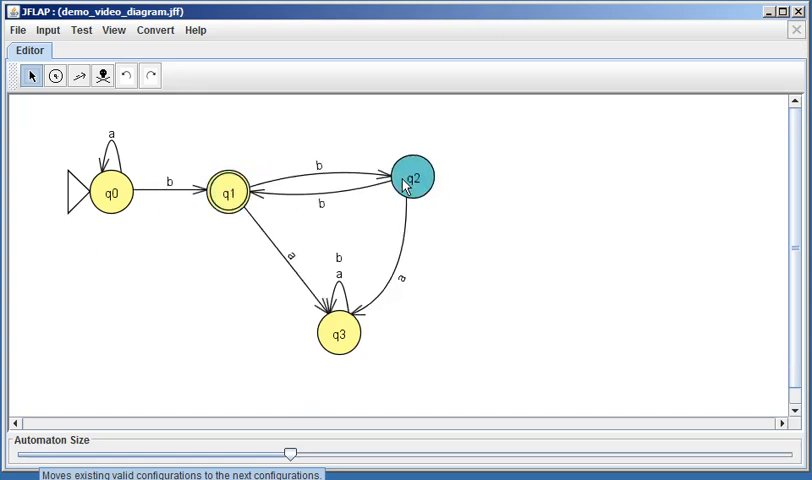
Click the empty canvas to deselect state q2 in the four-state DFA editor.
{"action": "left_click", "coordinate": [55, 76]}
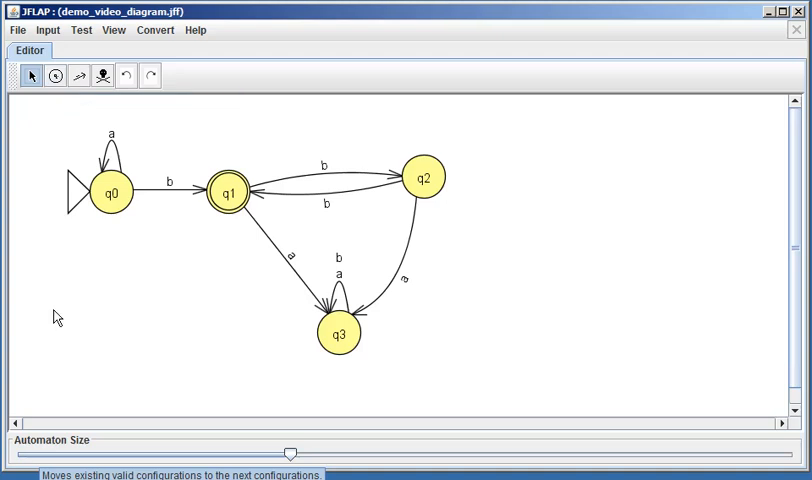
{"action": "mouse_move", "coordinate": [166, 362]}
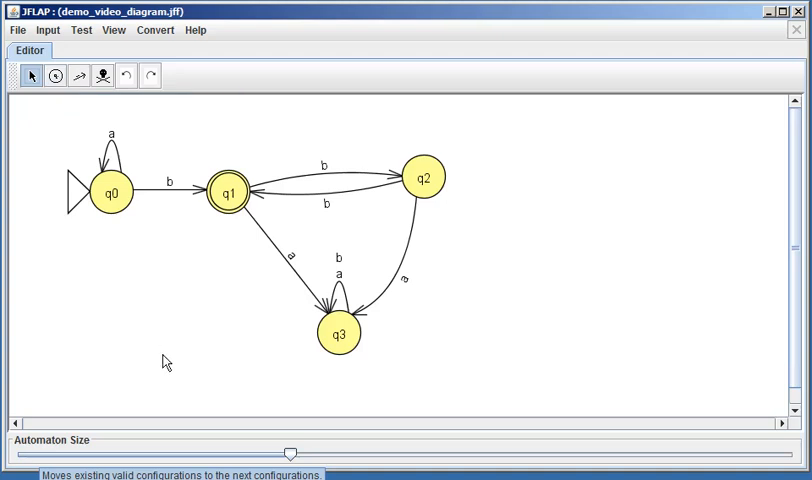